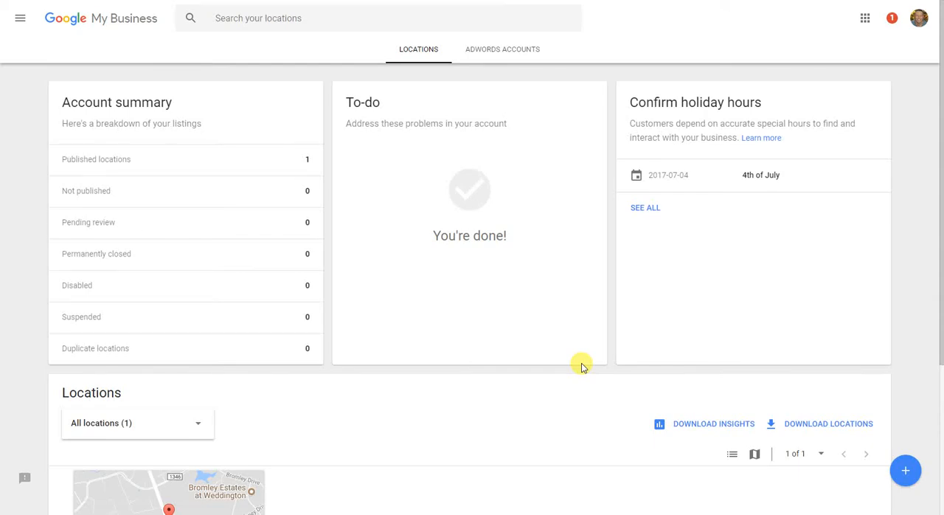
pyautogui.moveTo(560, 355)
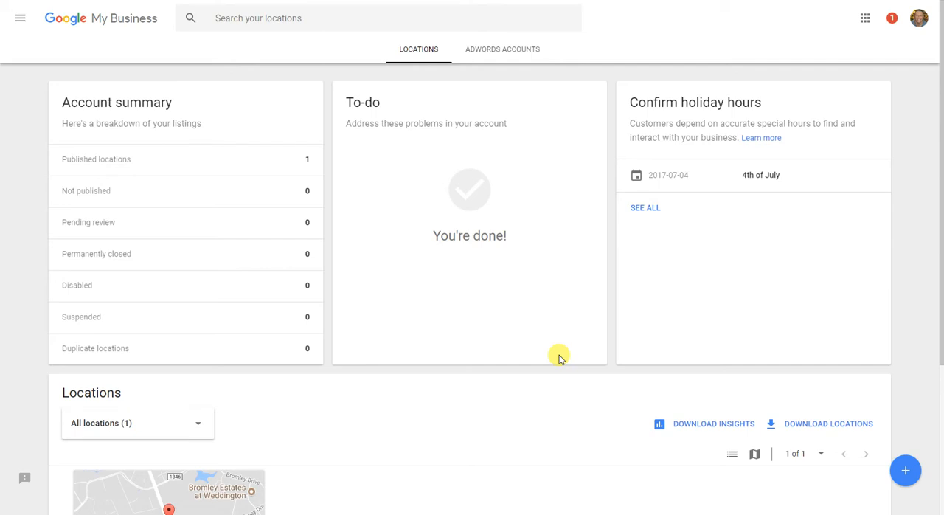
pyautogui.moveTo(307, 239)
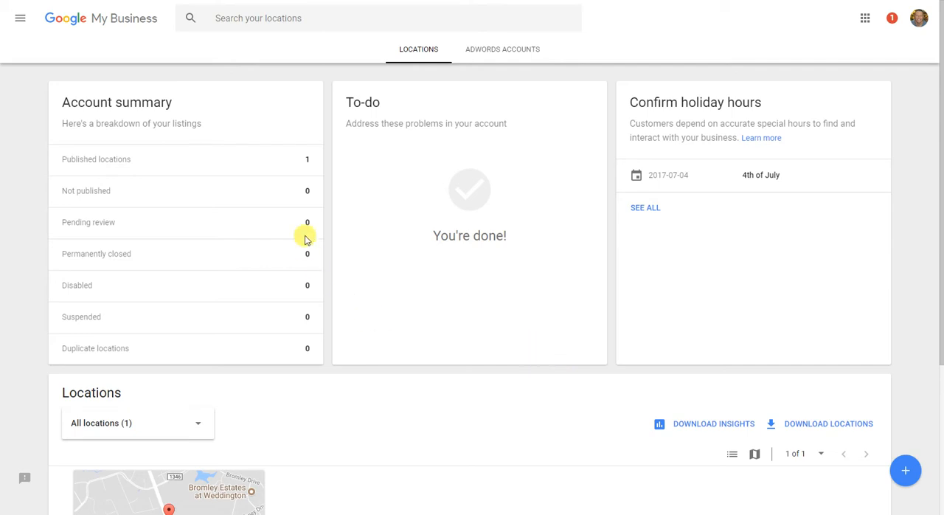
pyautogui.moveTo(91, 35)
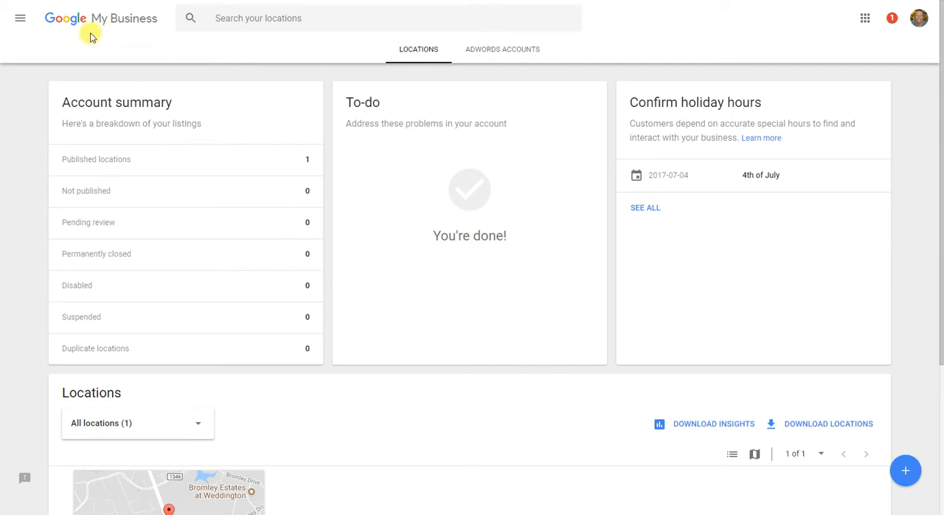
# Step: Manage the 3Bug Media location from the Locations list
pyautogui.scroll(-3)
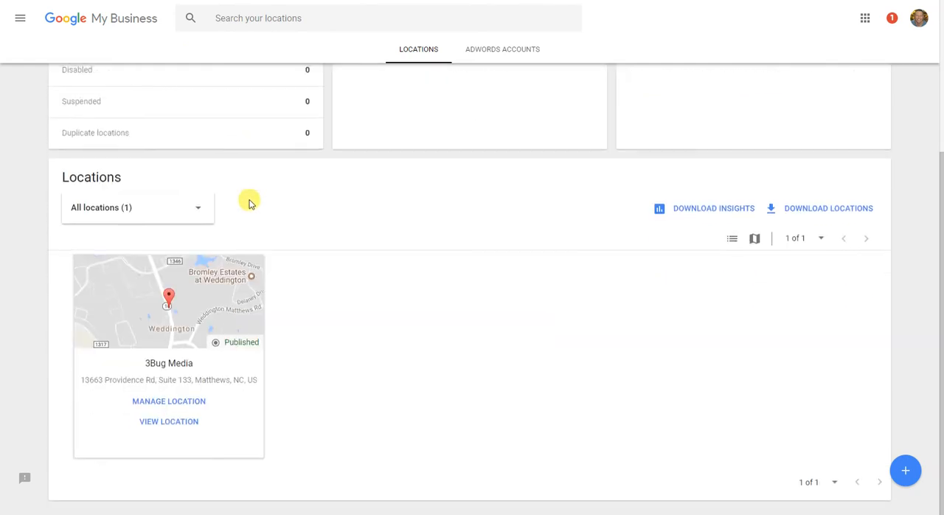
pyautogui.click(168, 401)
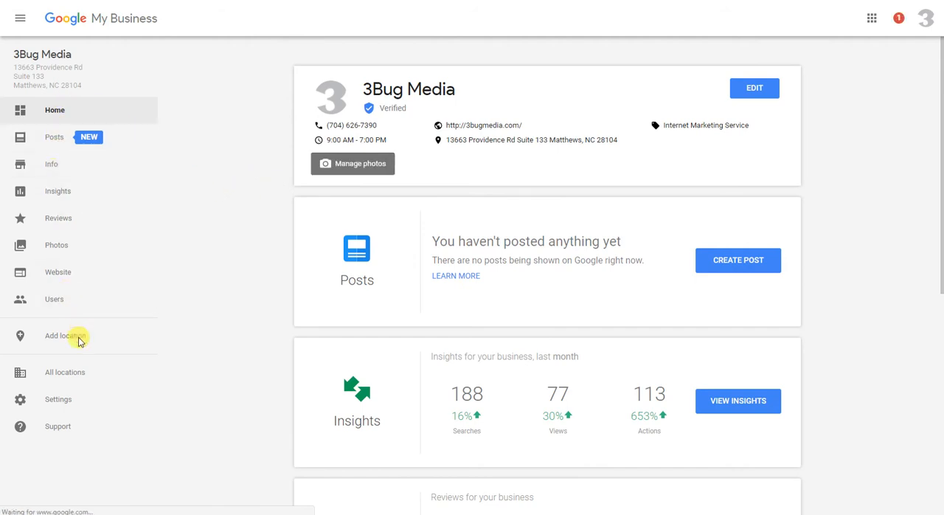
pyautogui.moveTo(71, 428)
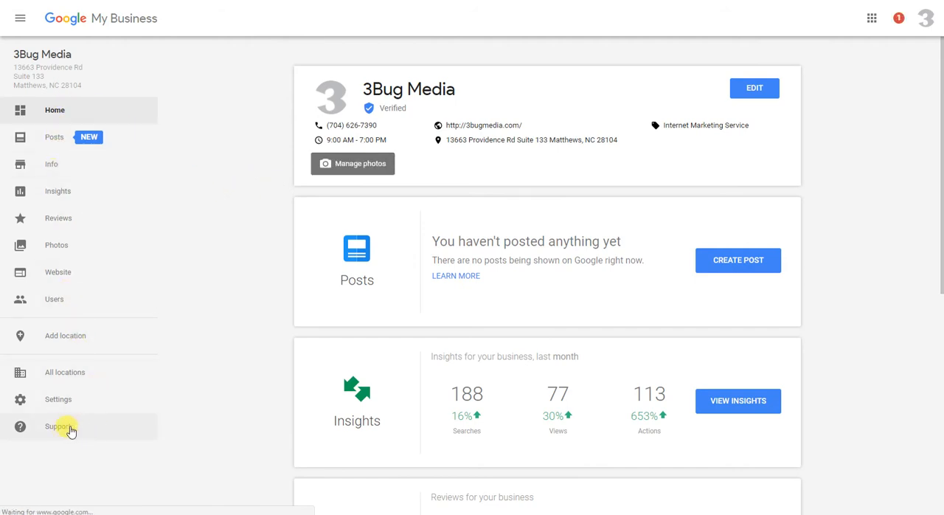
# Step: Bring up the Help panel via Support in the left sidebar
pyautogui.click(57, 426)
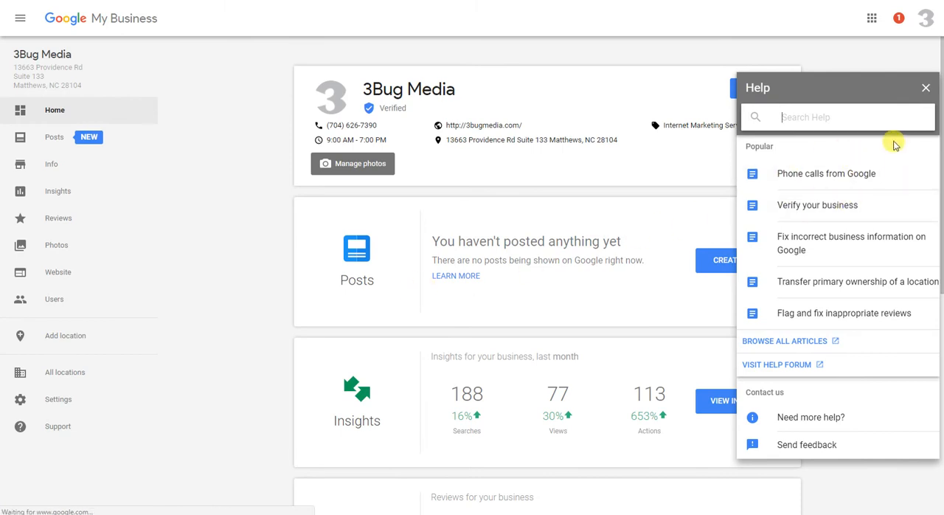
pyautogui.moveTo(832, 304)
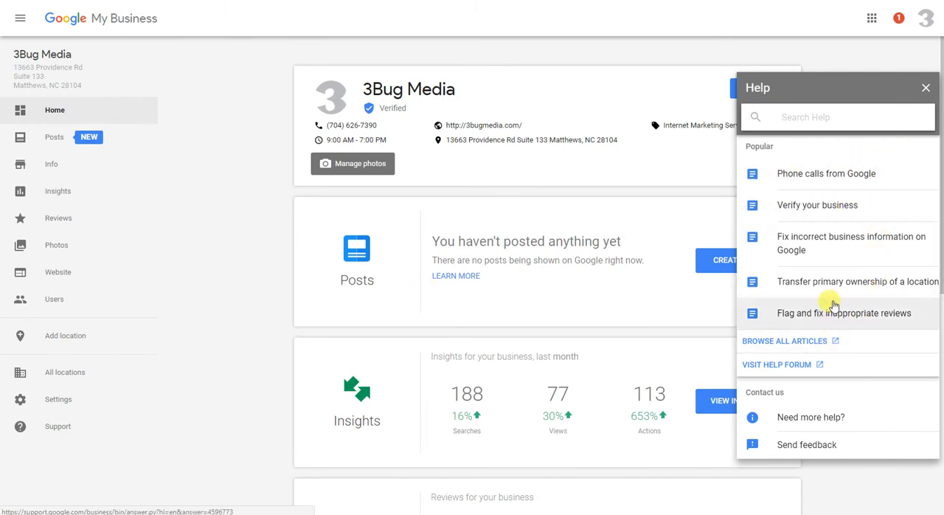
pyautogui.moveTo(785, 247)
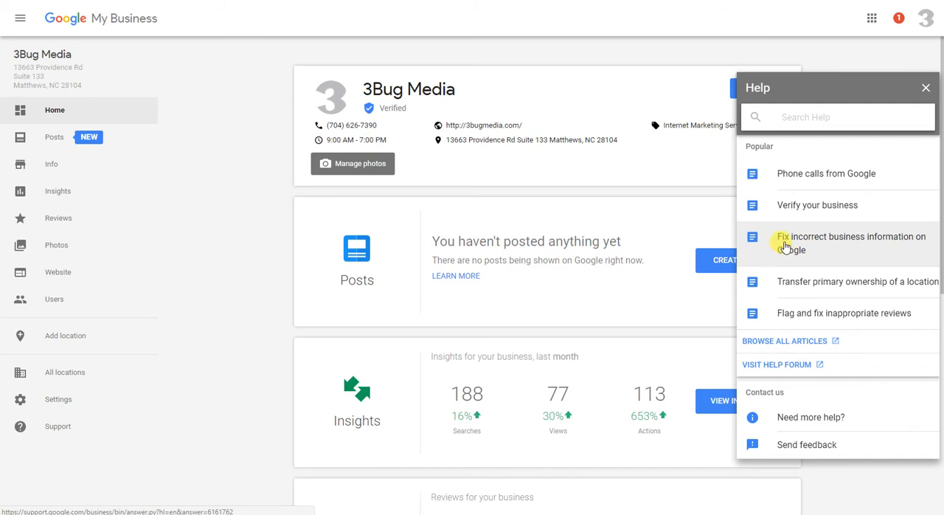
pyautogui.moveTo(824, 183)
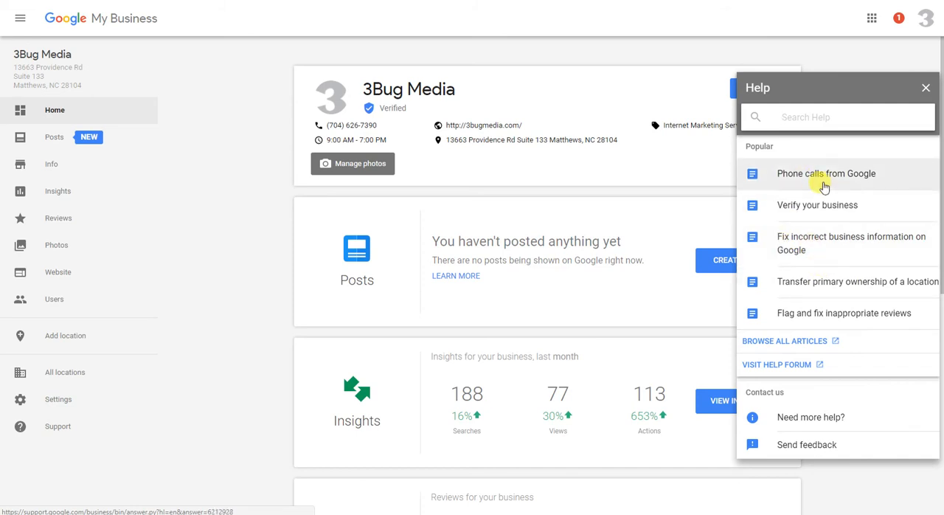
pyautogui.moveTo(853, 256)
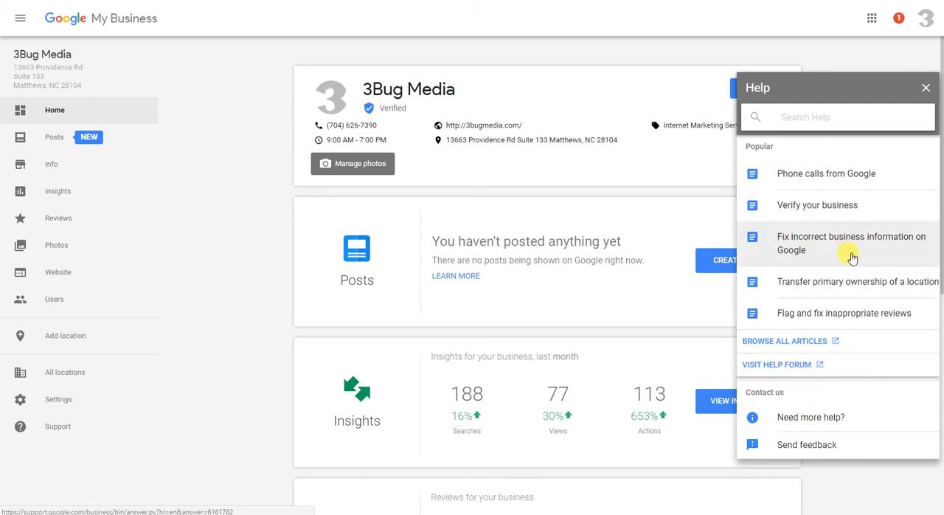
pyautogui.moveTo(825, 182)
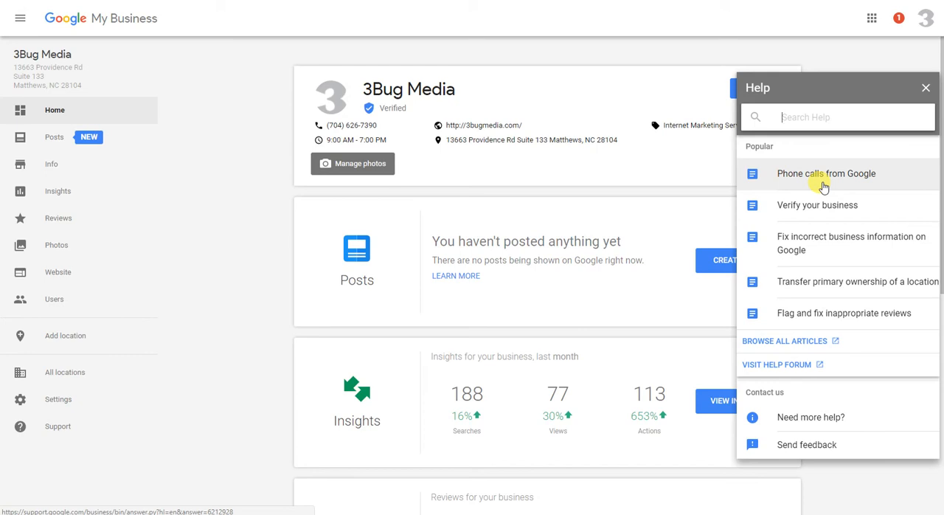
pyautogui.moveTo(824, 214)
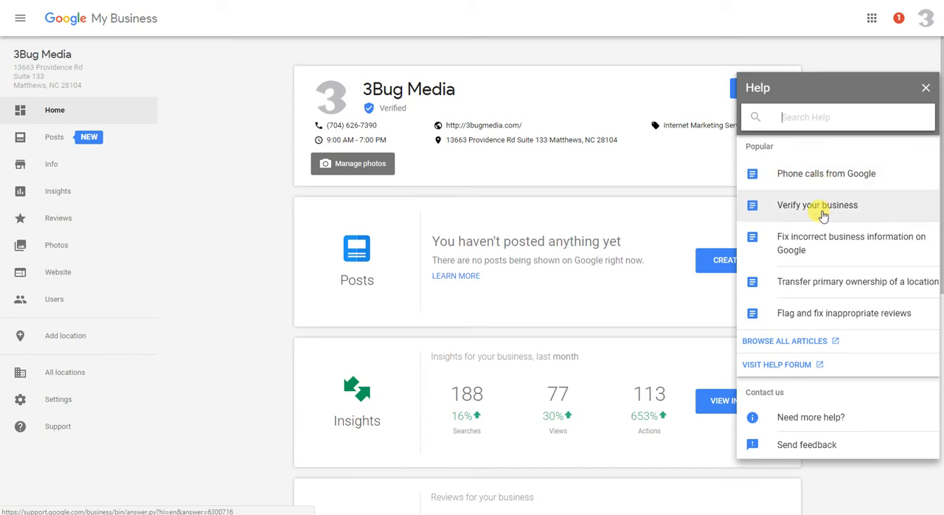
pyautogui.moveTo(785, 251)
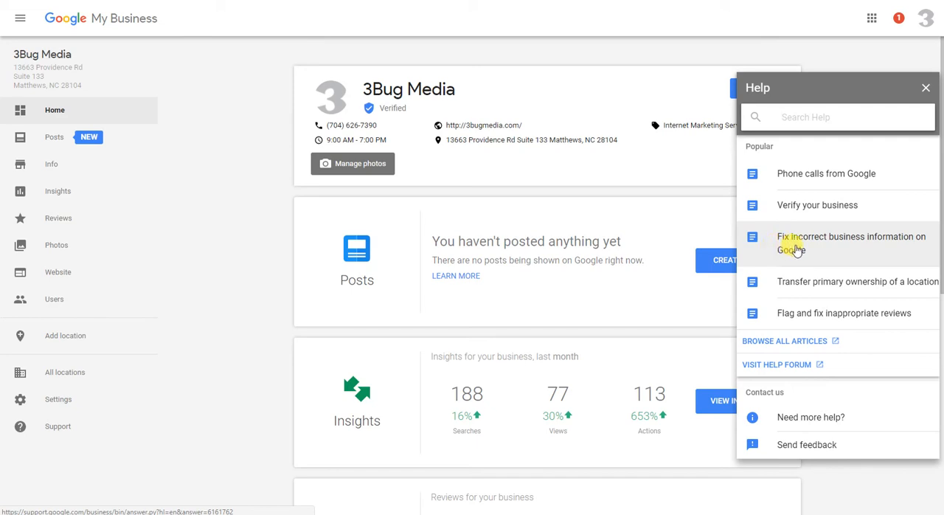
pyautogui.moveTo(888, 248)
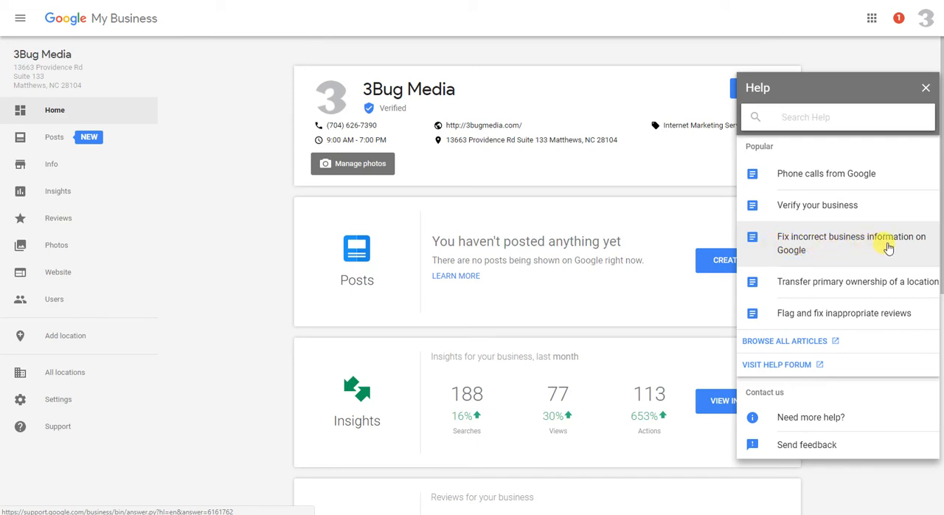
# Step: Read the 'Fix incorrect business information on Google' article in the Help panel
pyautogui.click(856, 242)
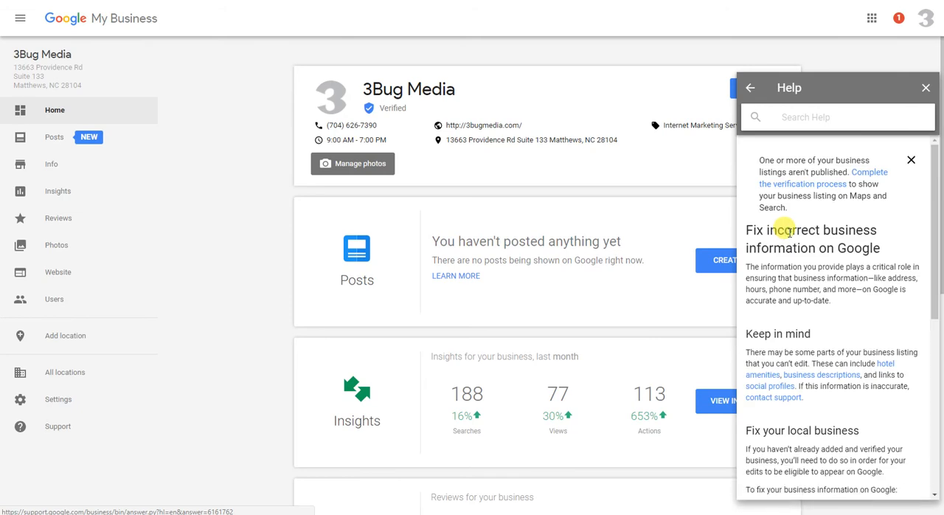
pyautogui.moveTo(873, 184)
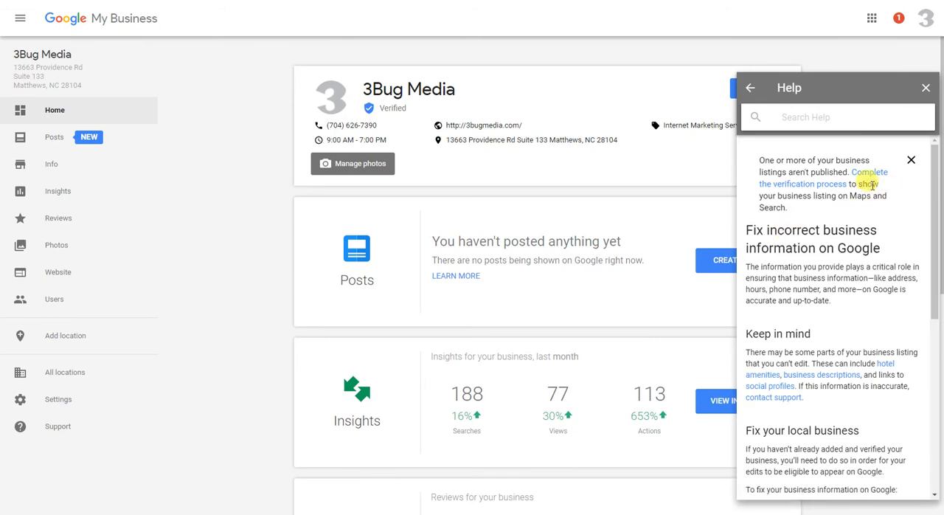
pyautogui.scroll(-3)
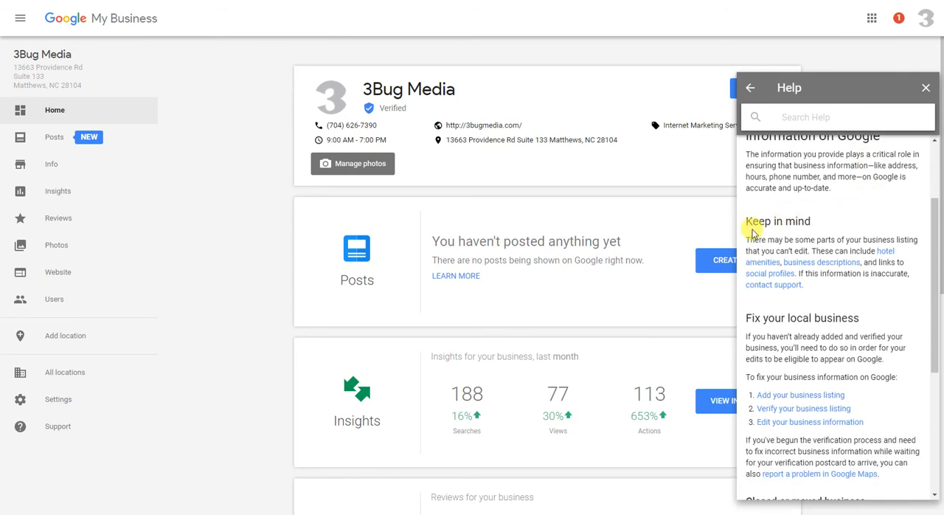
pyautogui.moveTo(775, 294)
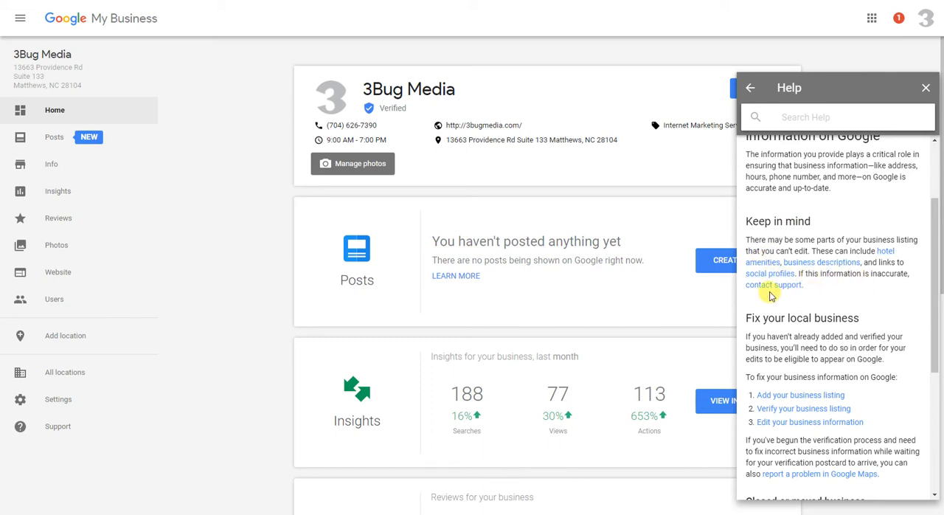
# Step: View the hotel amenities article down to its Need help? call, chat and email options
pyautogui.click(773, 283)
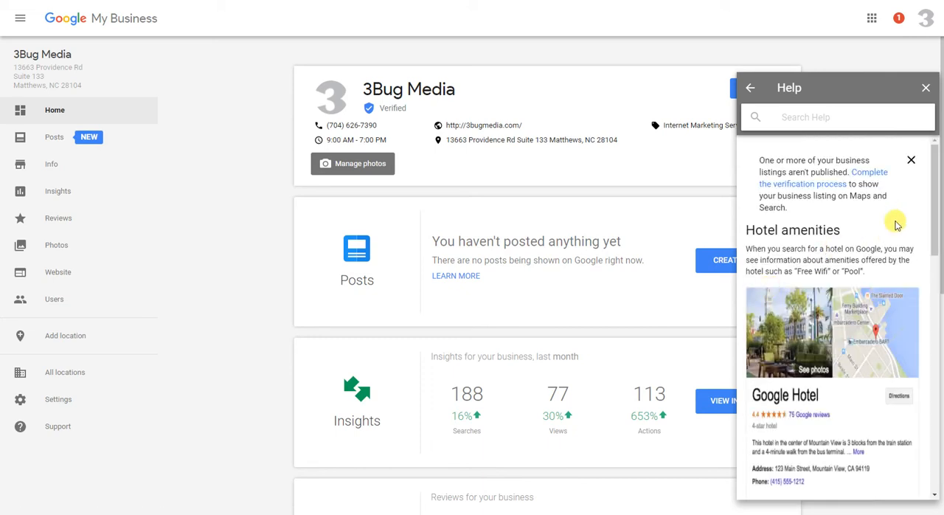
pyautogui.scroll(-3)
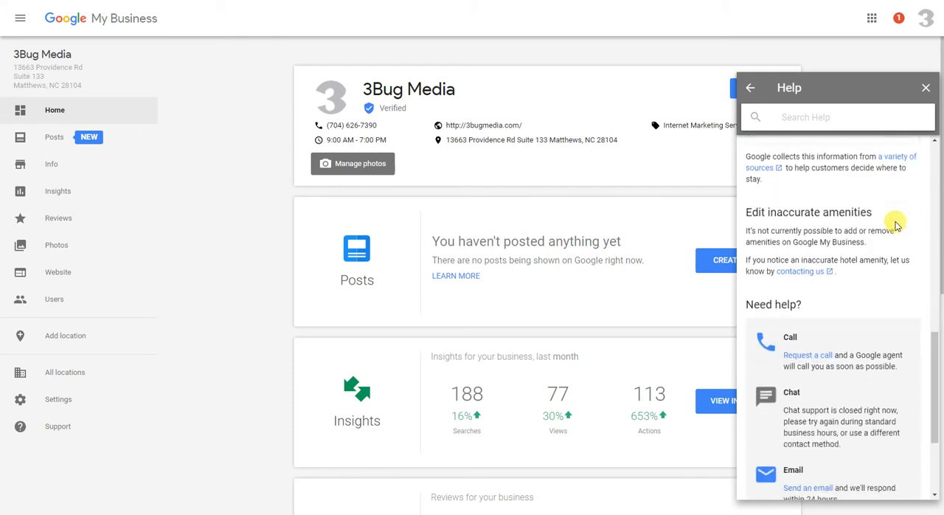
pyautogui.scroll(-3)
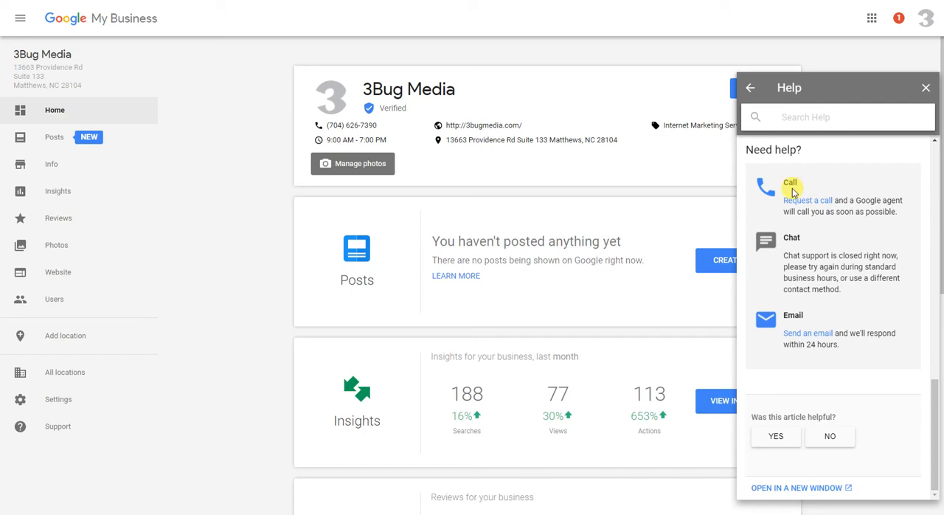
pyautogui.moveTo(877, 213)
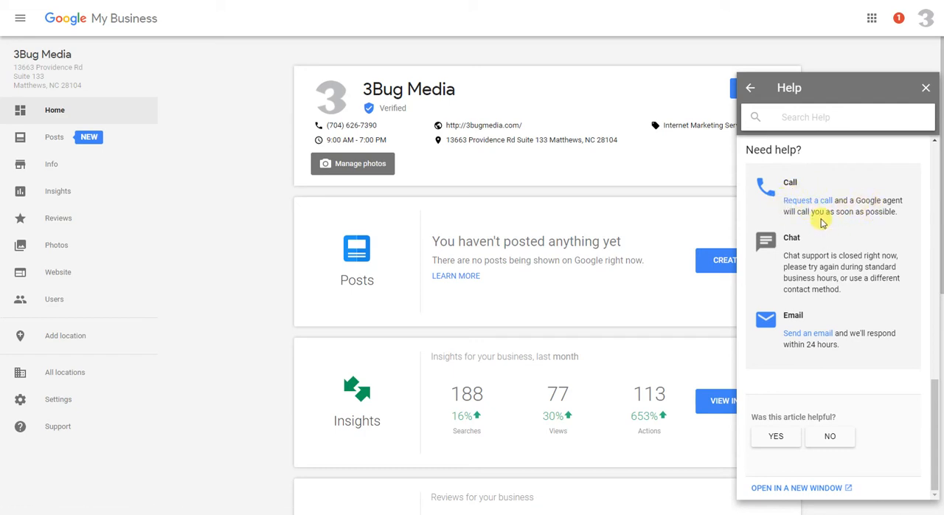
pyautogui.moveTo(825, 263)
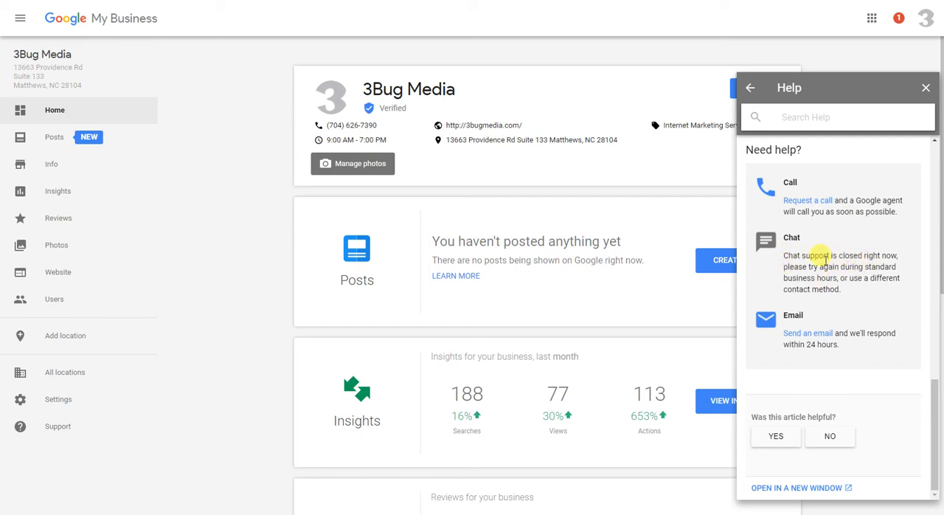
pyautogui.moveTo(833, 268)
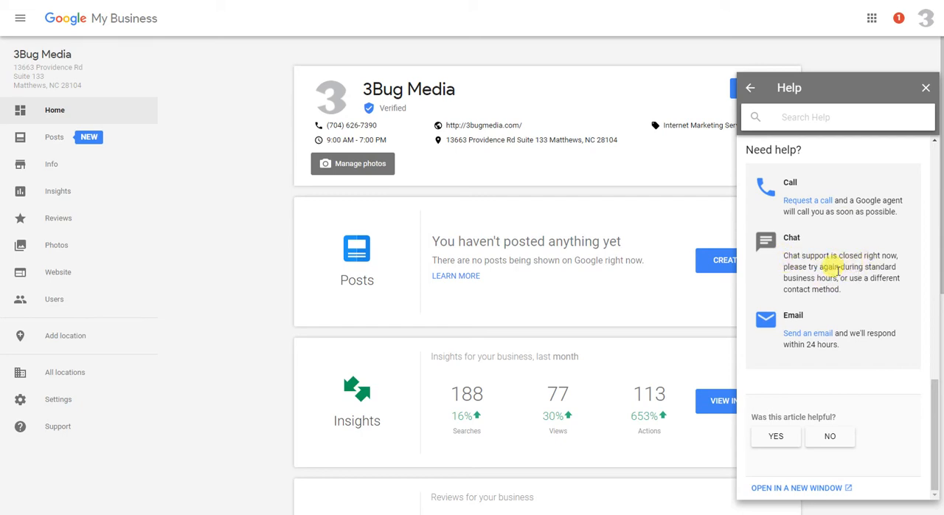
pyautogui.moveTo(849, 296)
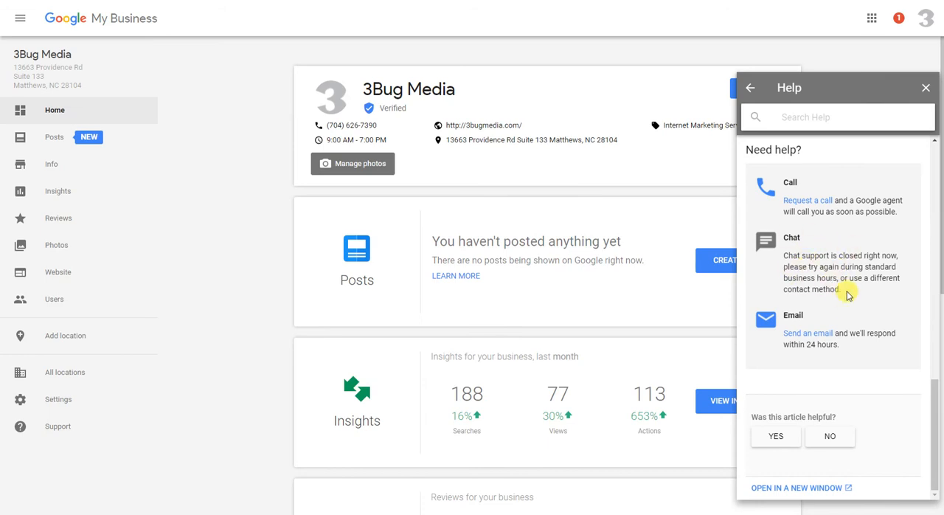
pyautogui.moveTo(809, 339)
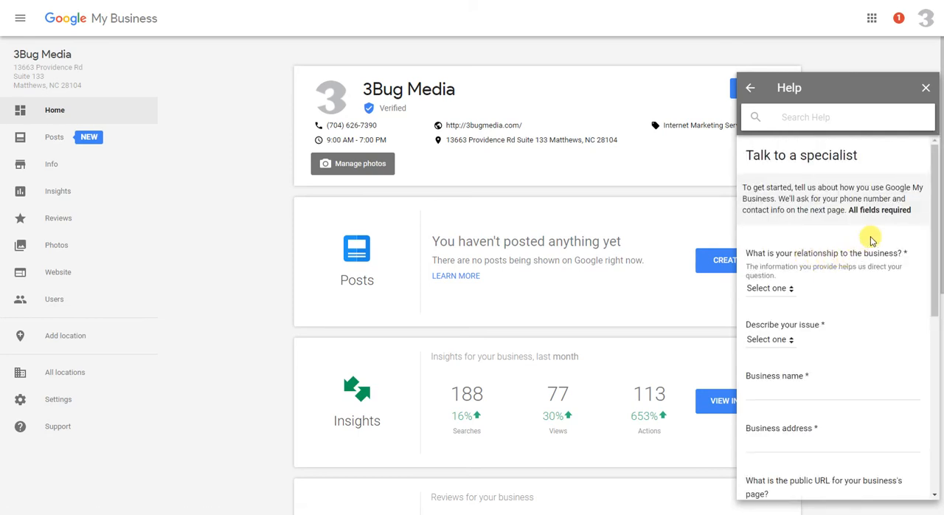
pyautogui.moveTo(829, 224)
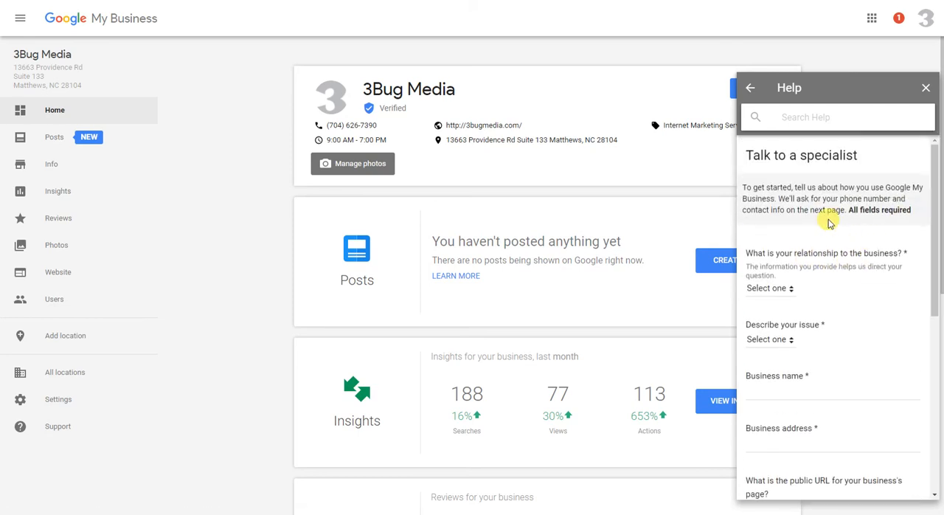
pyautogui.scroll(-3)
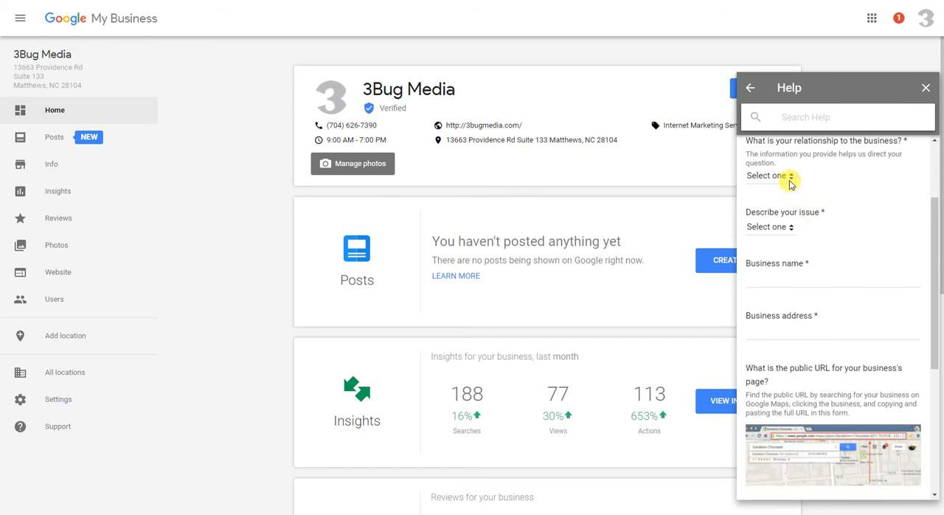
pyautogui.click(770, 176)
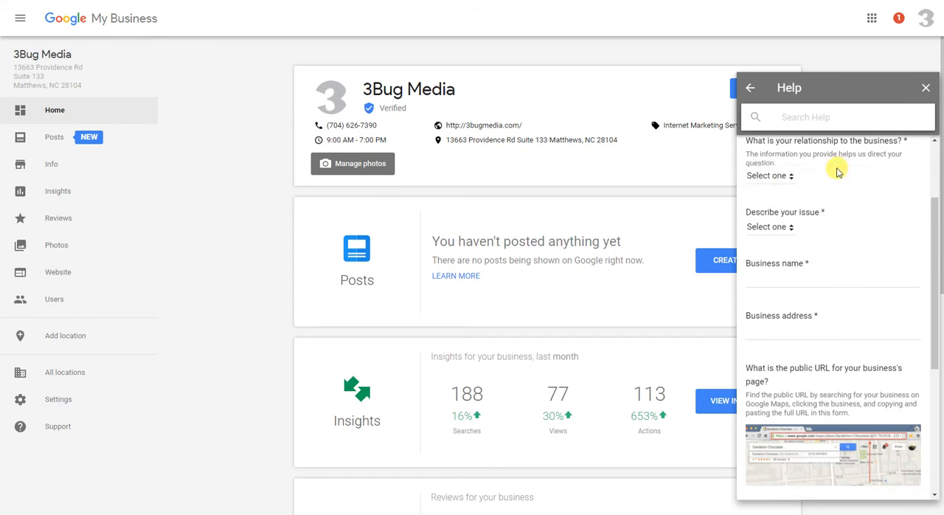
pyautogui.click(770, 227)
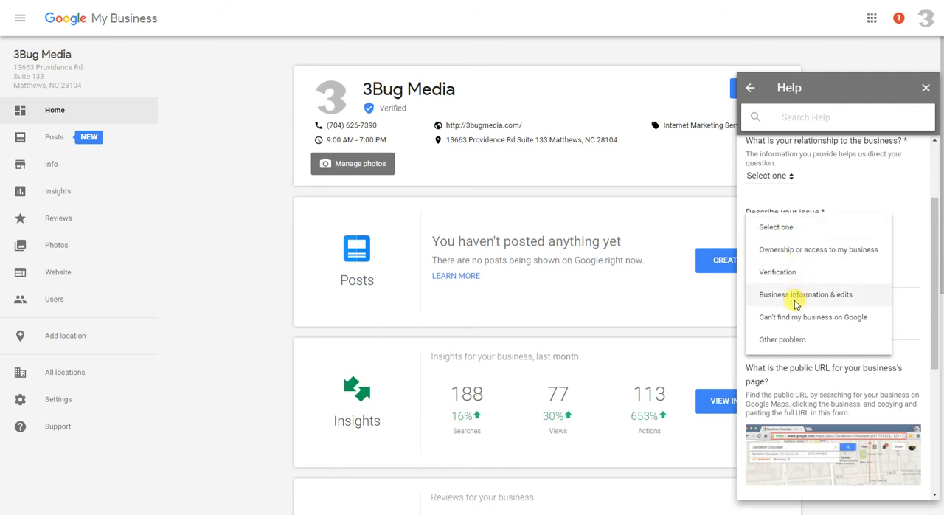
pyautogui.moveTo(804, 334)
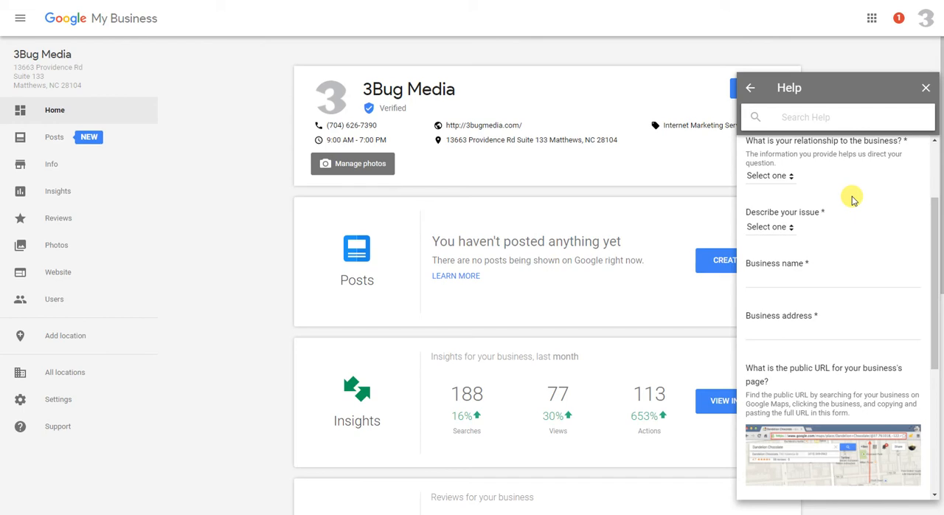
pyautogui.scroll(-3)
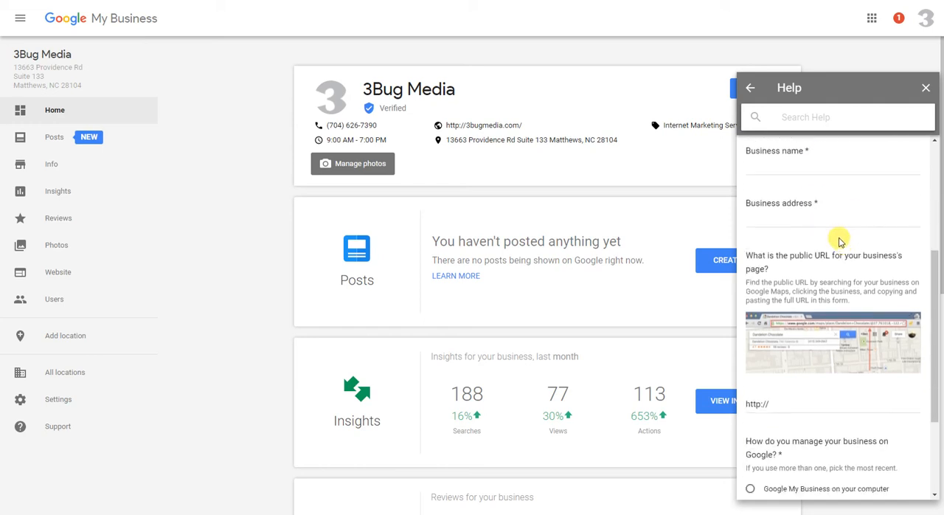
pyautogui.moveTo(819, 256)
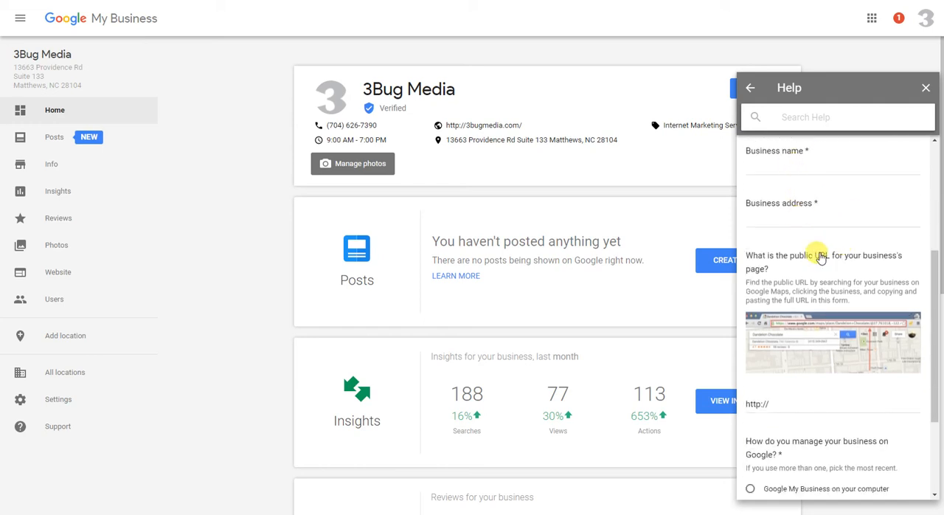
pyautogui.scroll(-3)
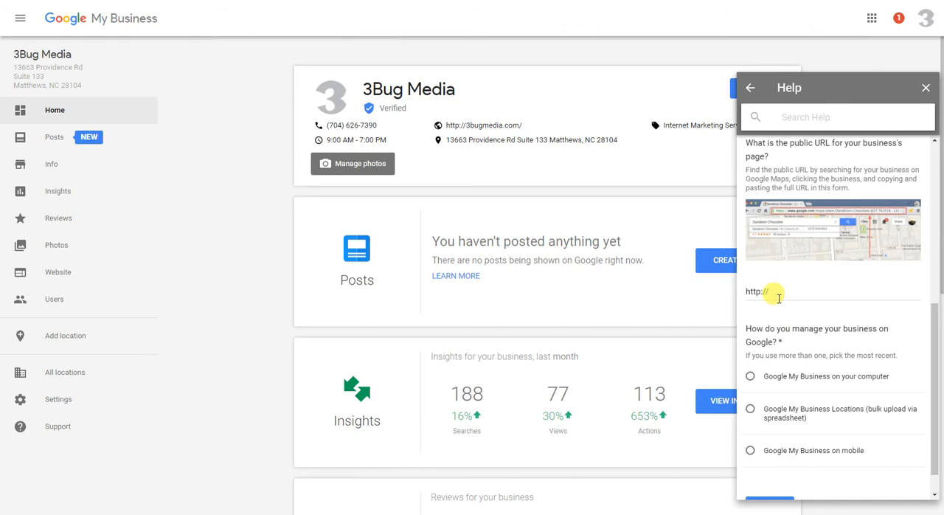
pyautogui.moveTo(835, 283)
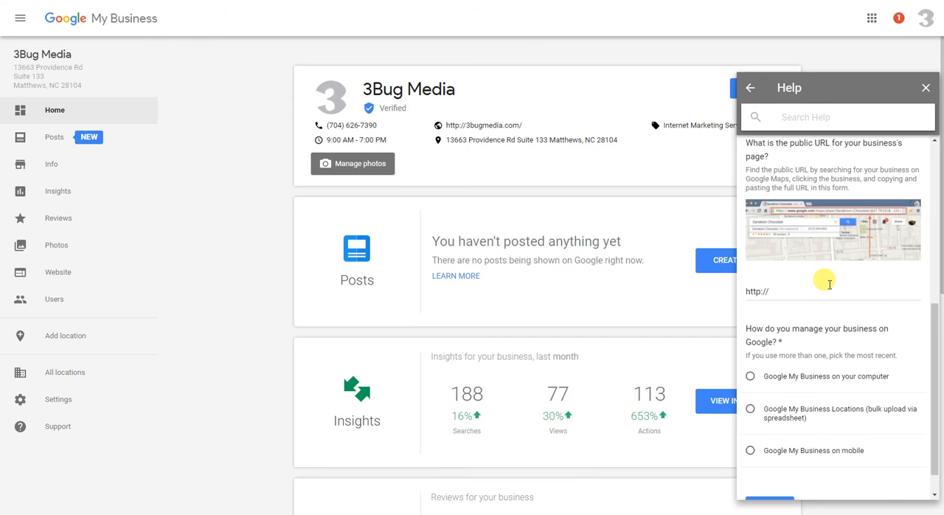
pyautogui.moveTo(822, 263)
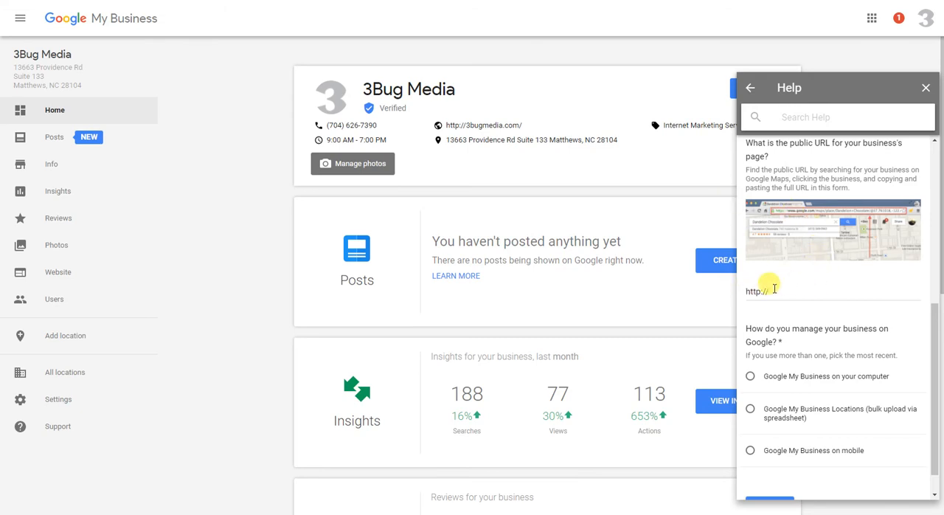
pyautogui.moveTo(783, 287)
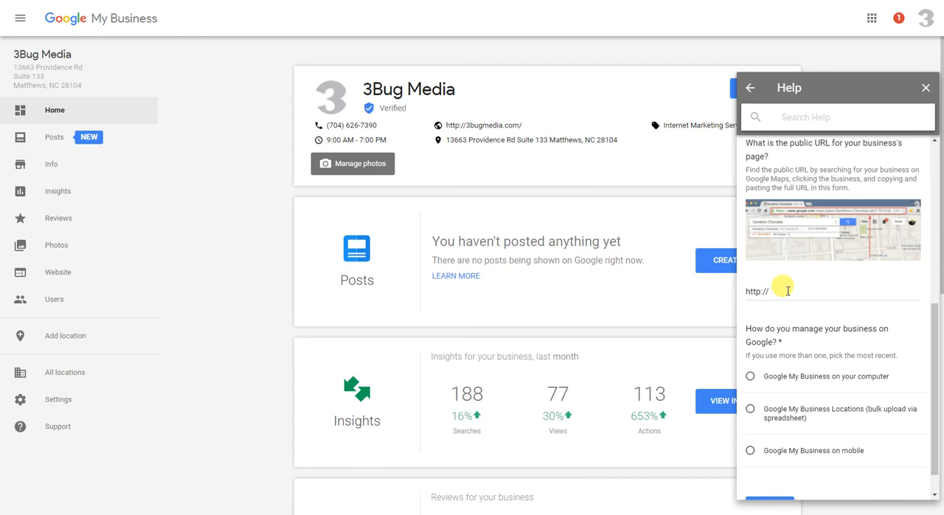
pyautogui.moveTo(665, 53)
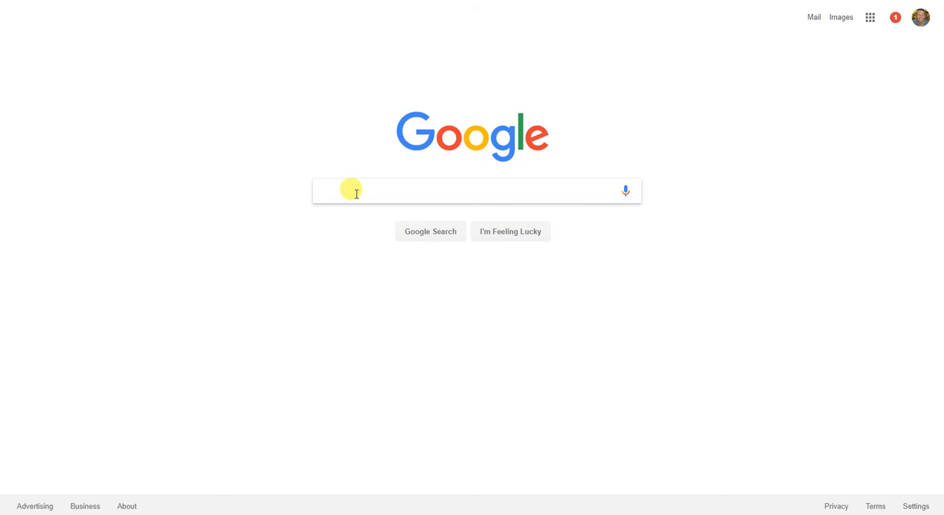
# Step: Search Google for '3bug media charlotte nc' via the autocomplete suggestion
pyautogui.write('3bug media cha')
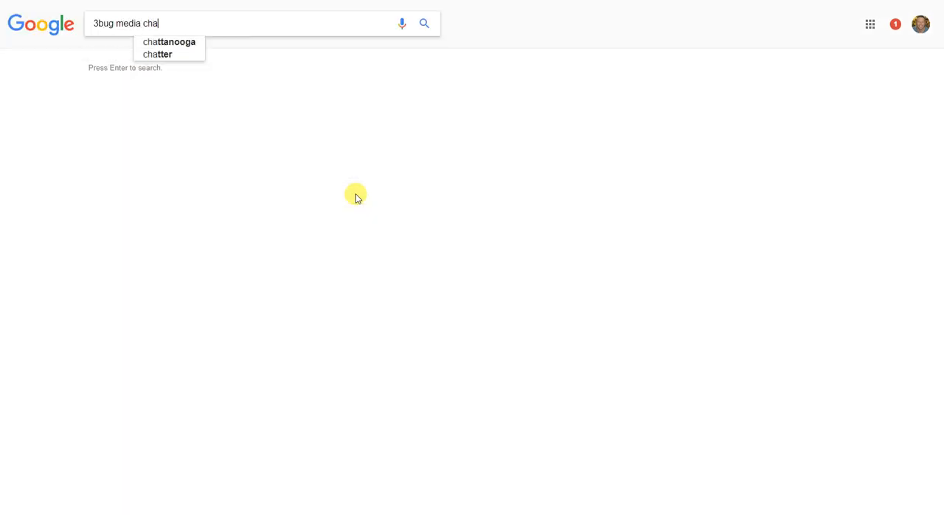
pyautogui.write('rl')
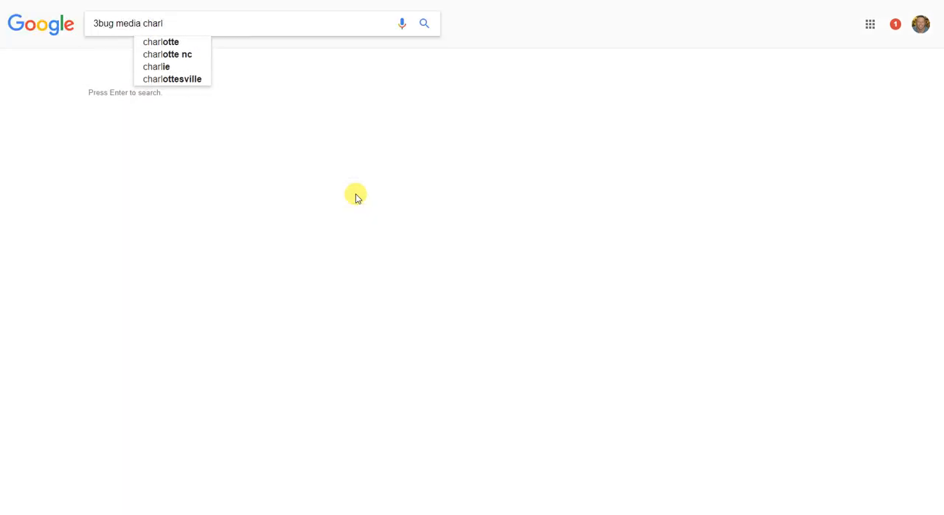
pyautogui.moveTo(184, 59)
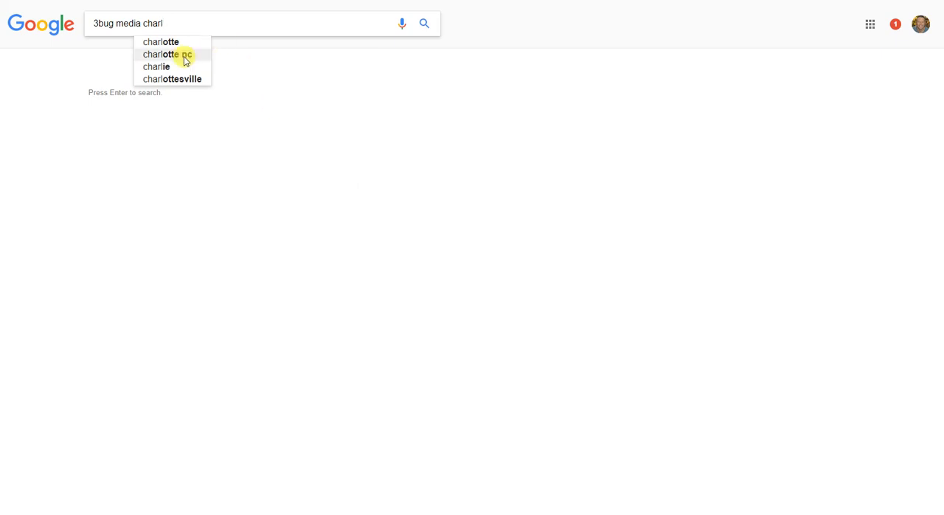
pyautogui.click(171, 54)
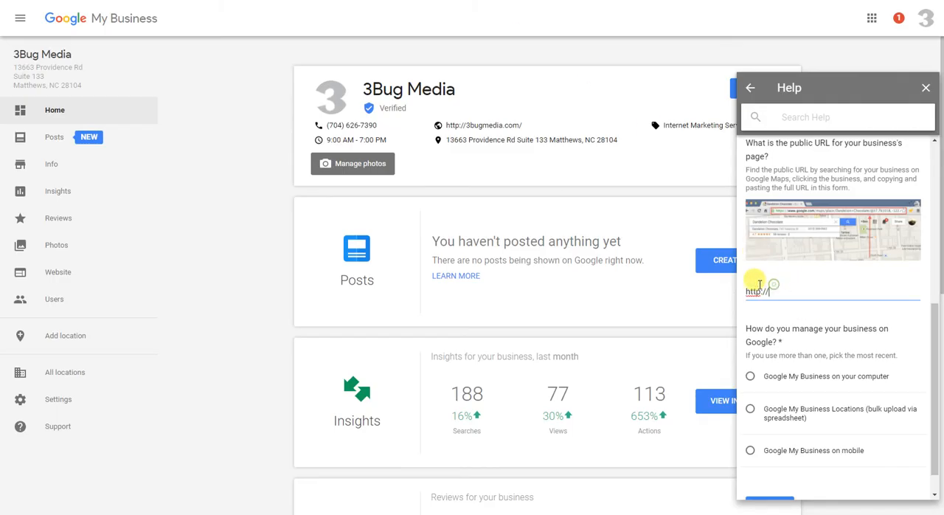
# Step: Fill the public URL with the 3bug media charlotte nc search link and choose a management method
pyautogui.write('#newwindow=1&q=3bug+media+charlotte+nc')
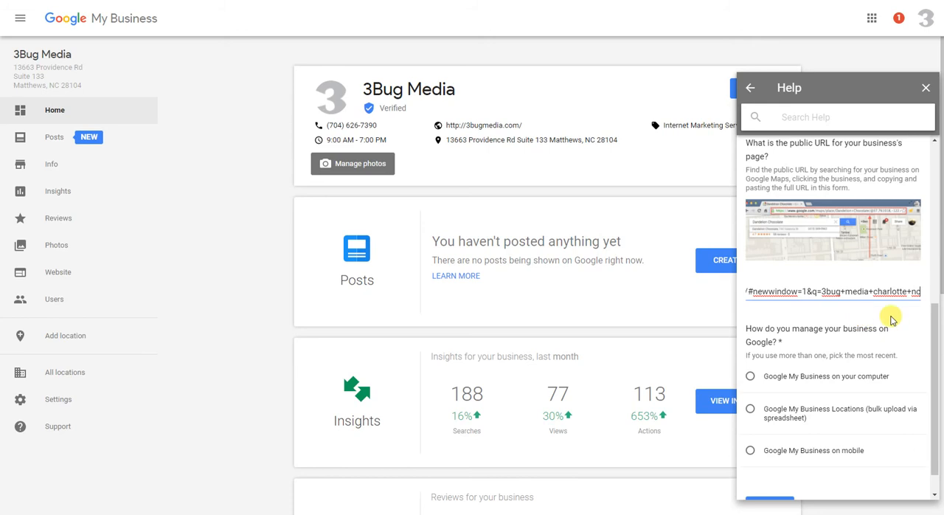
pyautogui.moveTo(930, 335)
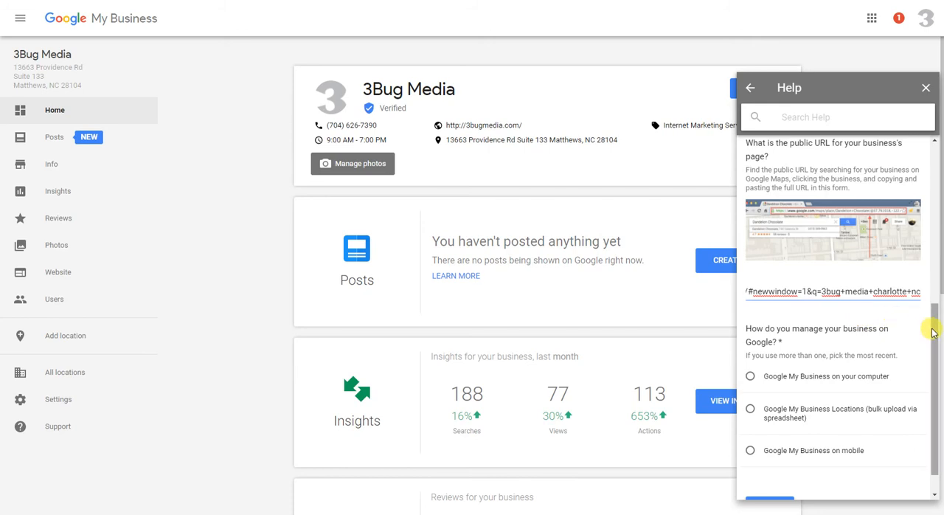
pyautogui.scroll(-3)
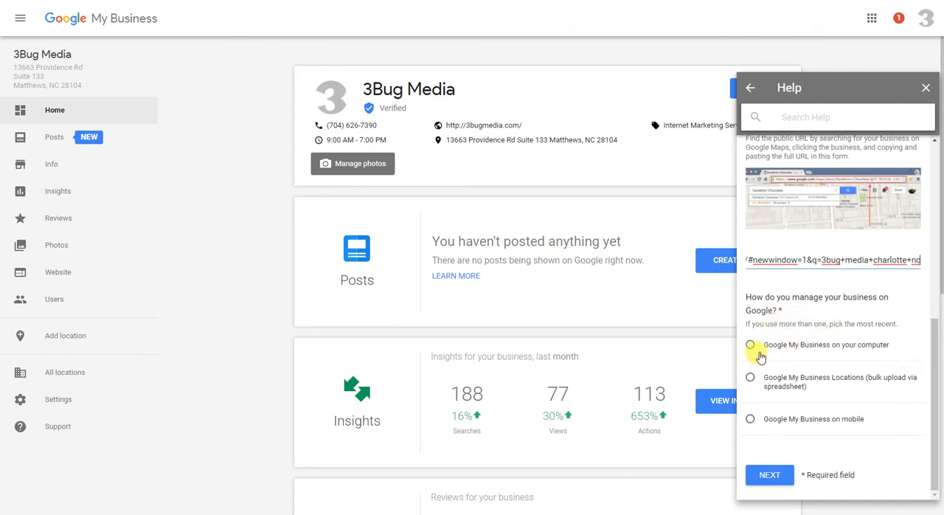
pyautogui.click(752, 345)
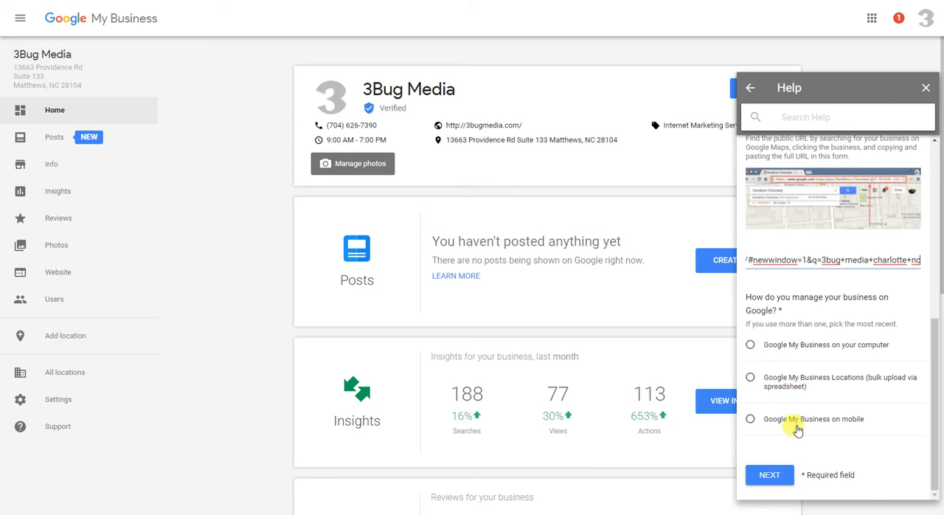
pyautogui.moveTo(823, 401)
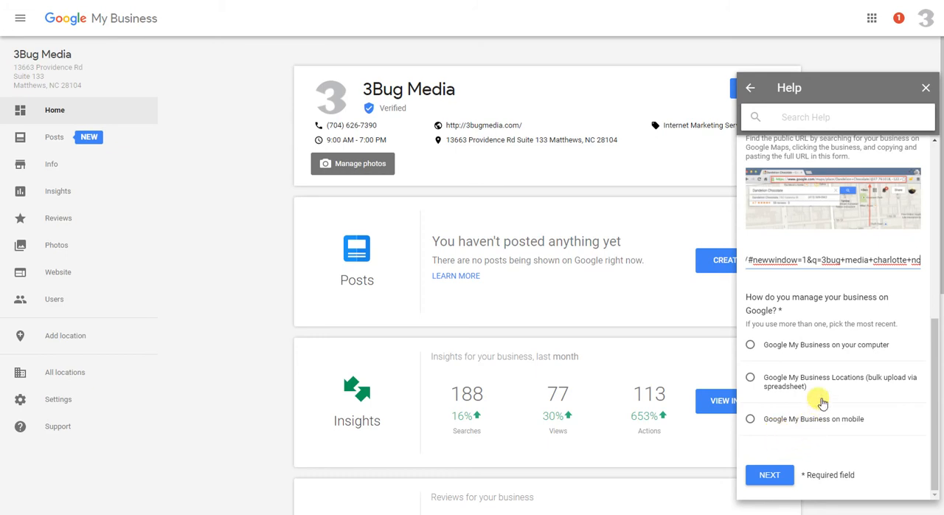
pyautogui.moveTo(785, 455)
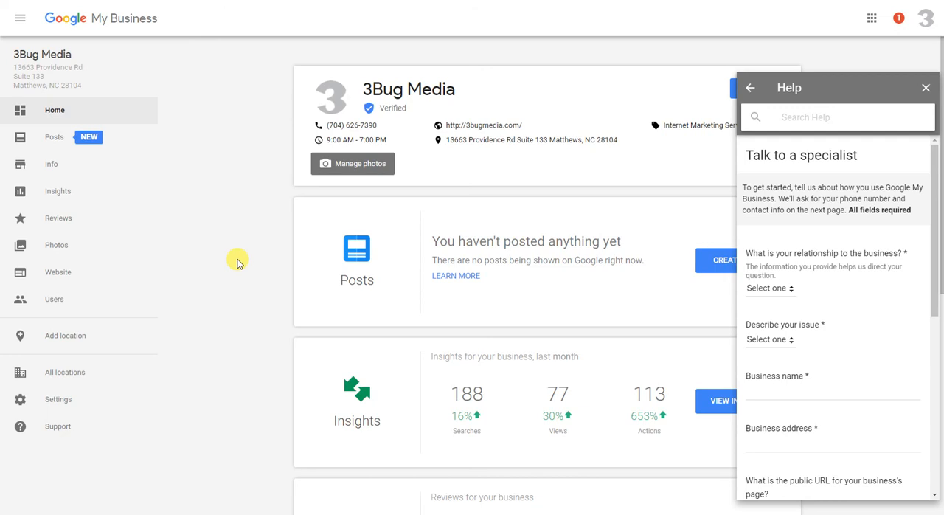
pyautogui.moveTo(282, 249)
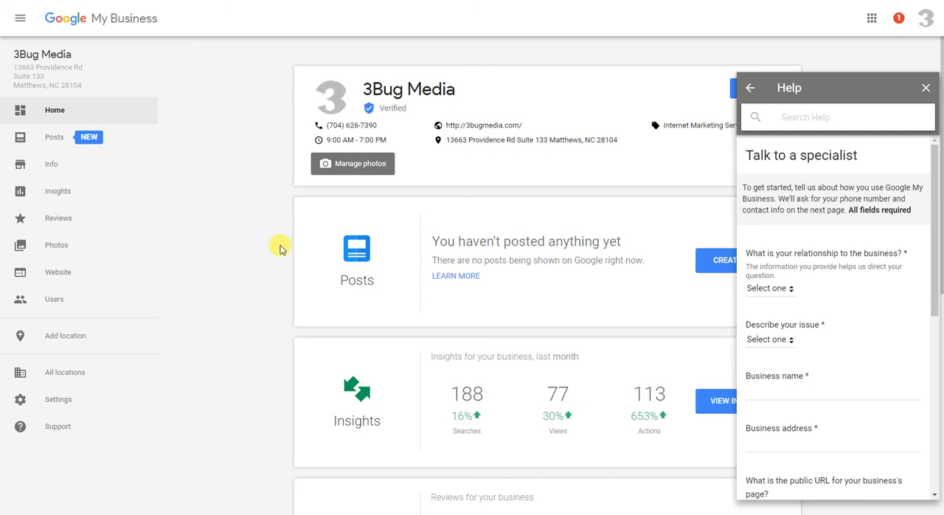
# Step: Return to help topics and reach the Fix incorrect business information article's Need help? options
pyautogui.click(927, 88)
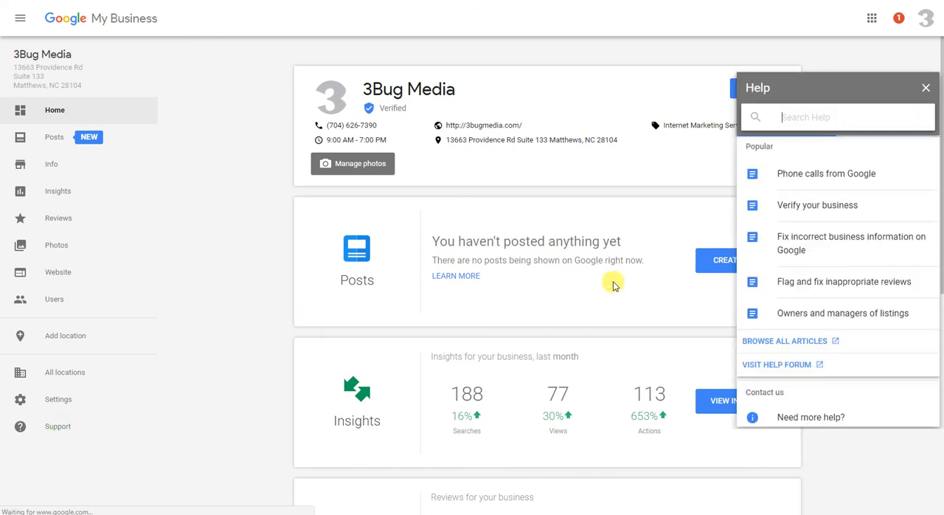
pyautogui.click(847, 242)
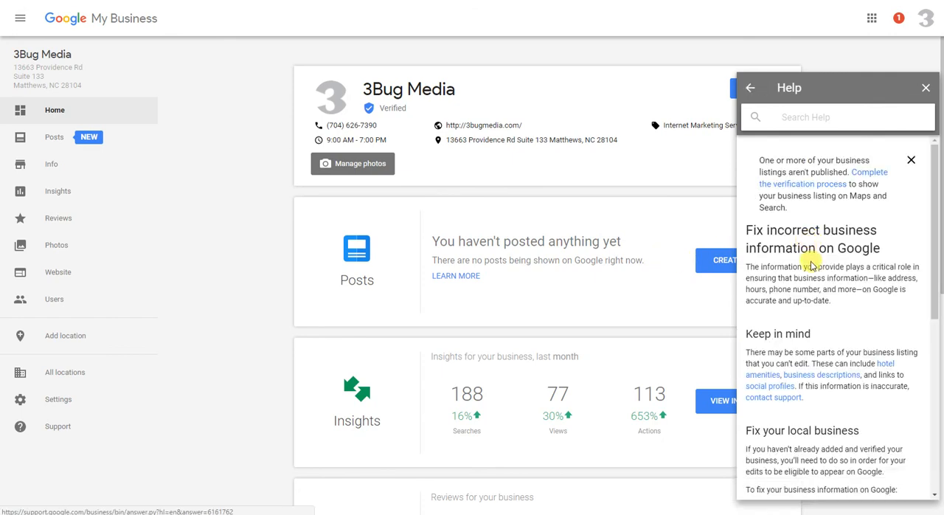
pyautogui.scroll(-3)
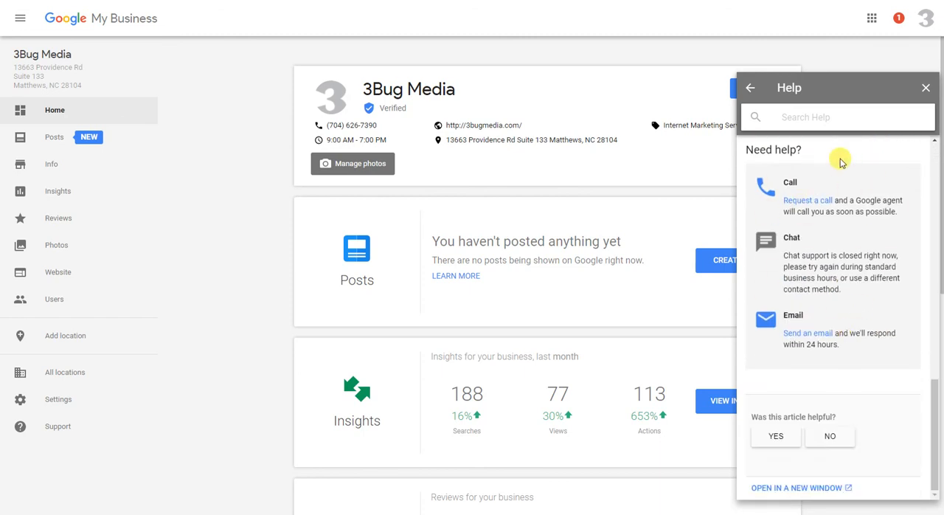
pyautogui.moveTo(842, 320)
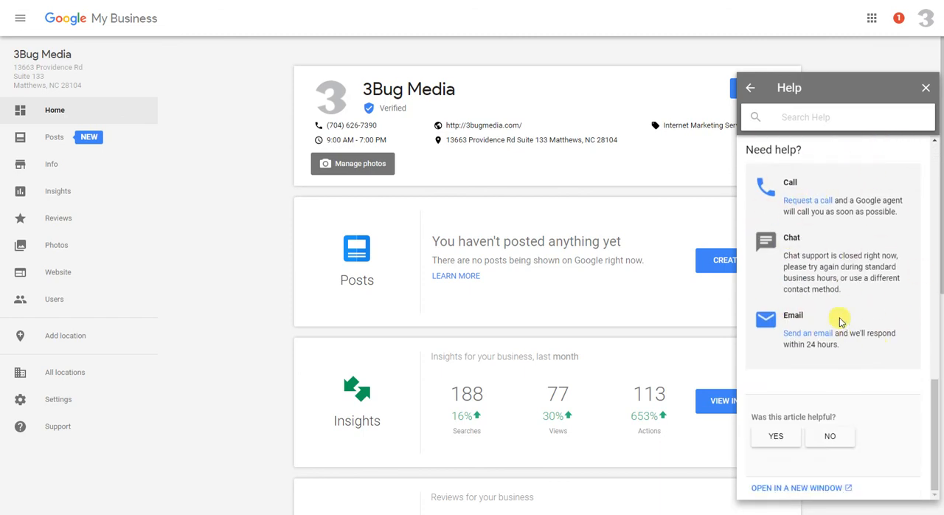
pyautogui.moveTo(810, 328)
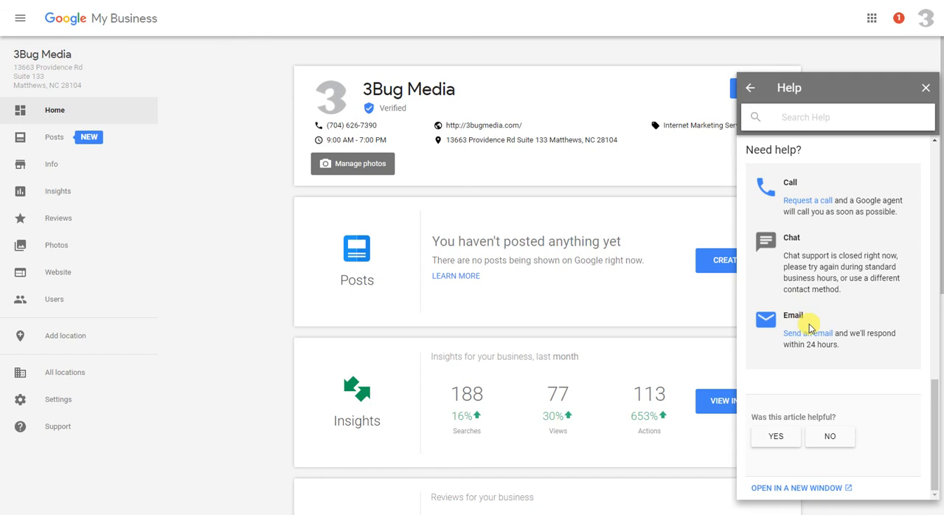
pyautogui.moveTo(768, 326)
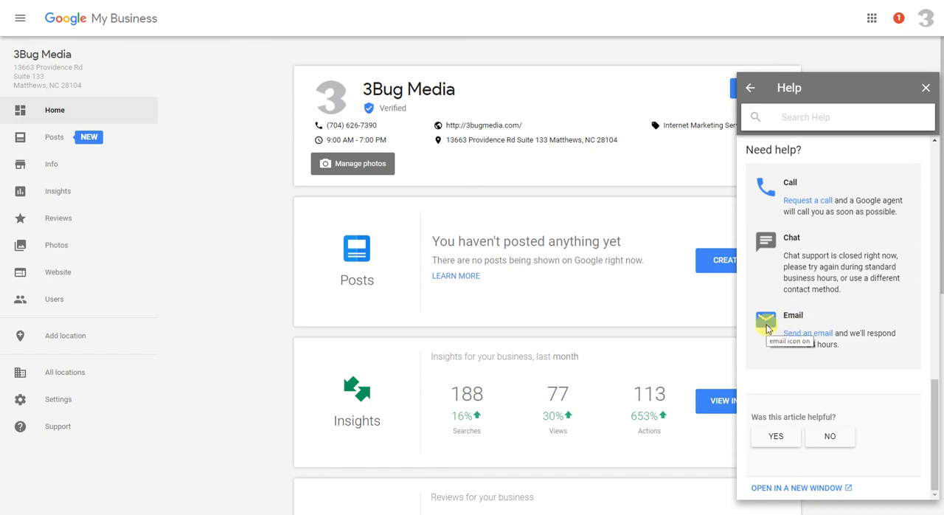
pyautogui.moveTo(746, 326)
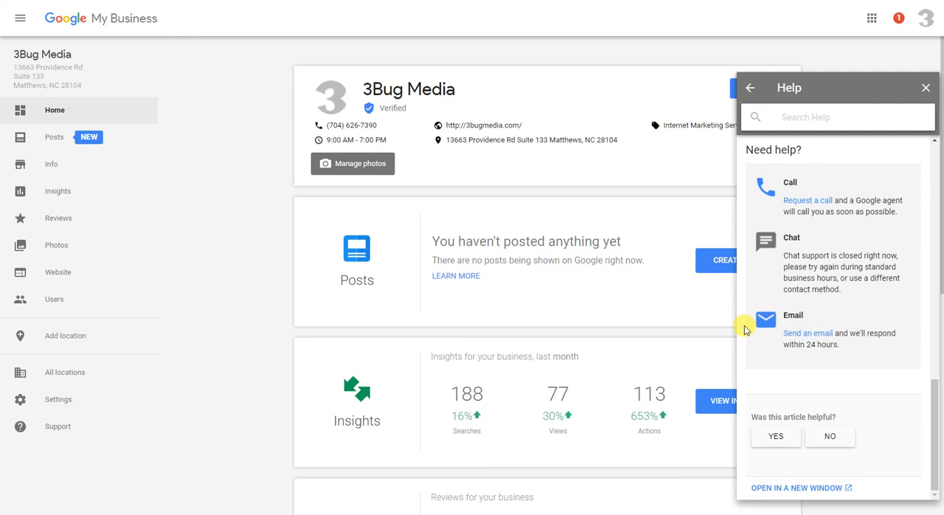
pyautogui.moveTo(728, 323)
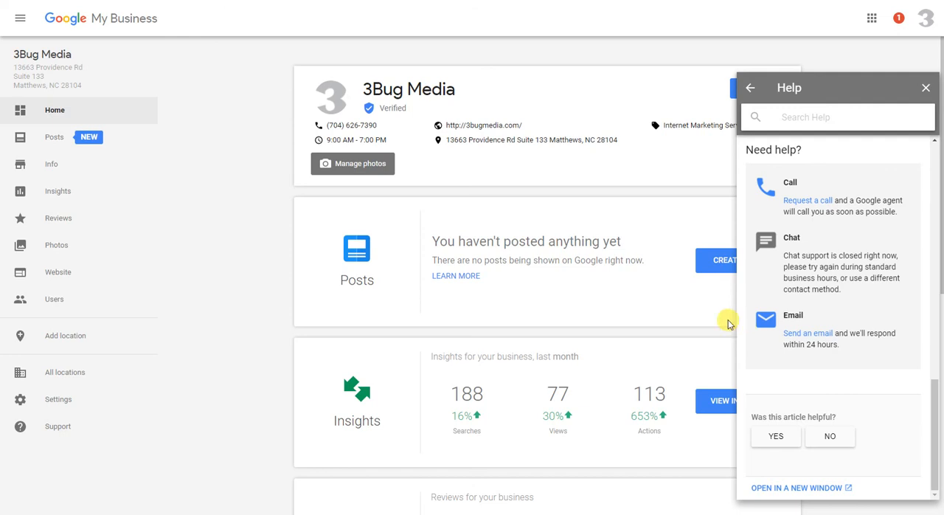